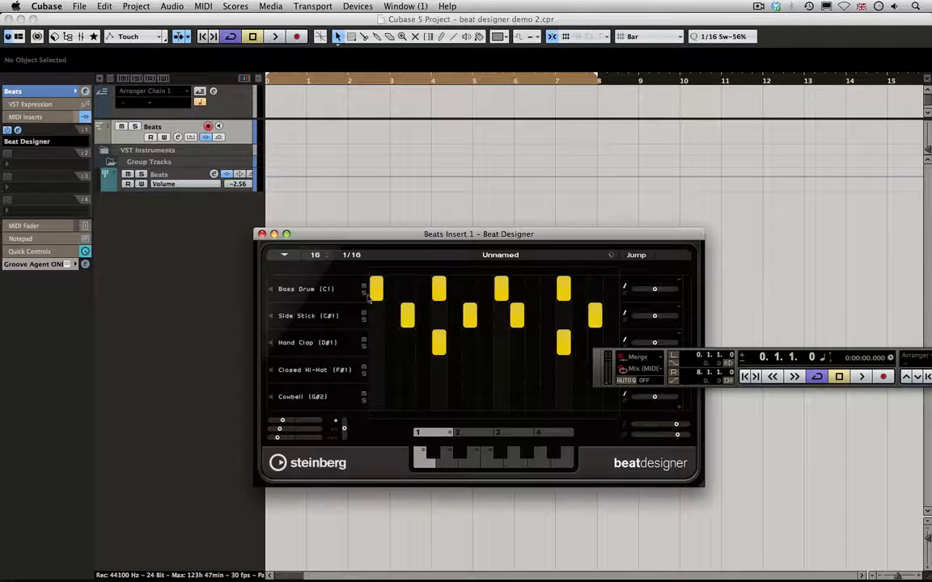
Audition the Beat Designer pattern, then show the Beats group channel settings over the Mixer.
{"action": "left_click_drag", "start_coordinate": [479, 233], "coordinate": [408, 268]}
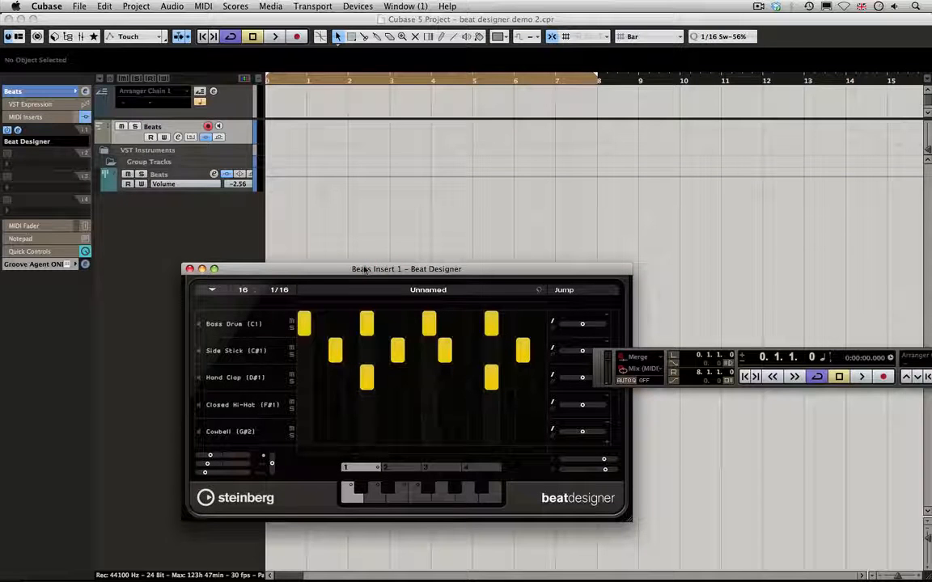
{"action": "left_click", "coordinate": [275, 36]}
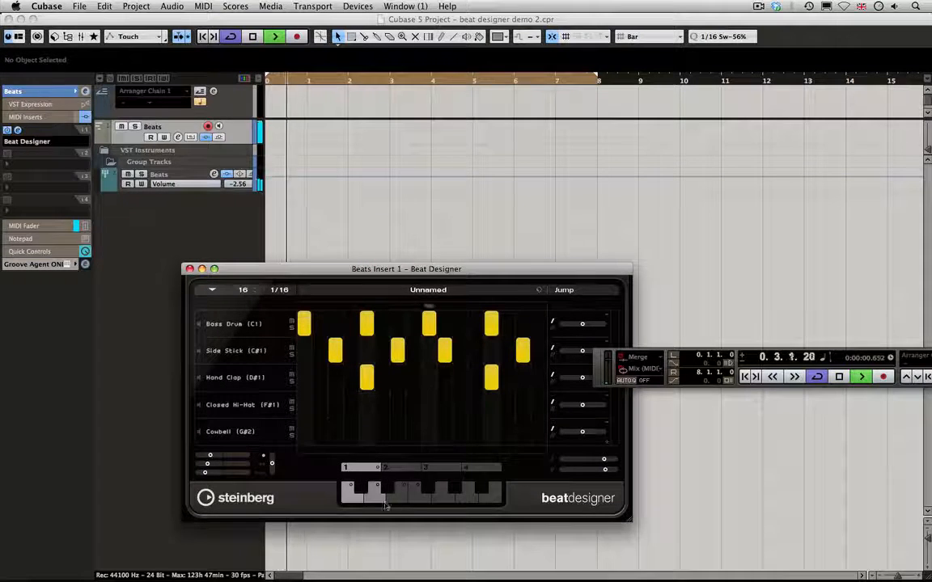
{"action": "left_click", "coordinate": [377, 493]}
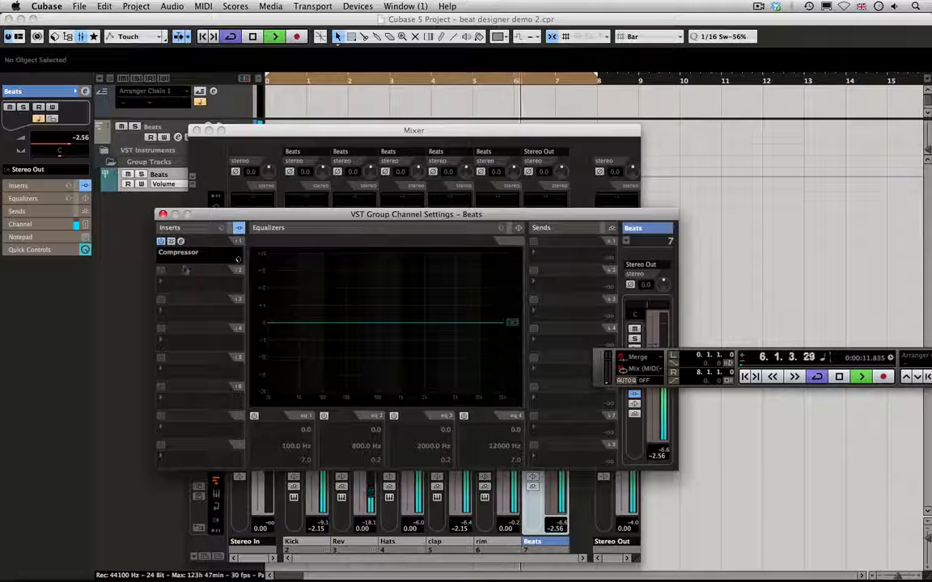
Close the Beats channel settings and Mixer, returning to the Beat Designer pattern.
{"action": "left_click", "coordinate": [162, 214]}
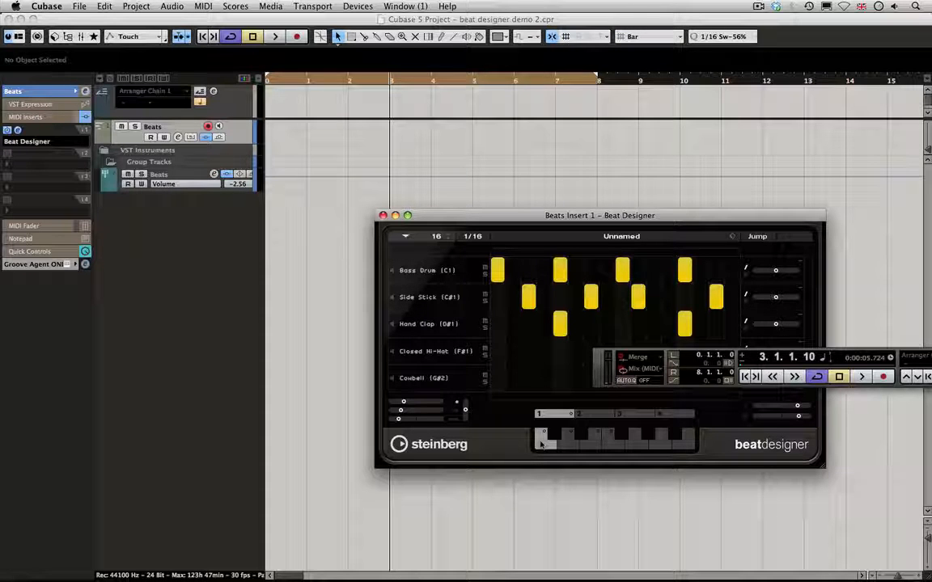
Drop Beat Designer patterns onto the Beats track as consecutive MIDI parts at bars 1, 2 and 3.
{"action": "left_click", "coordinate": [381, 215]}
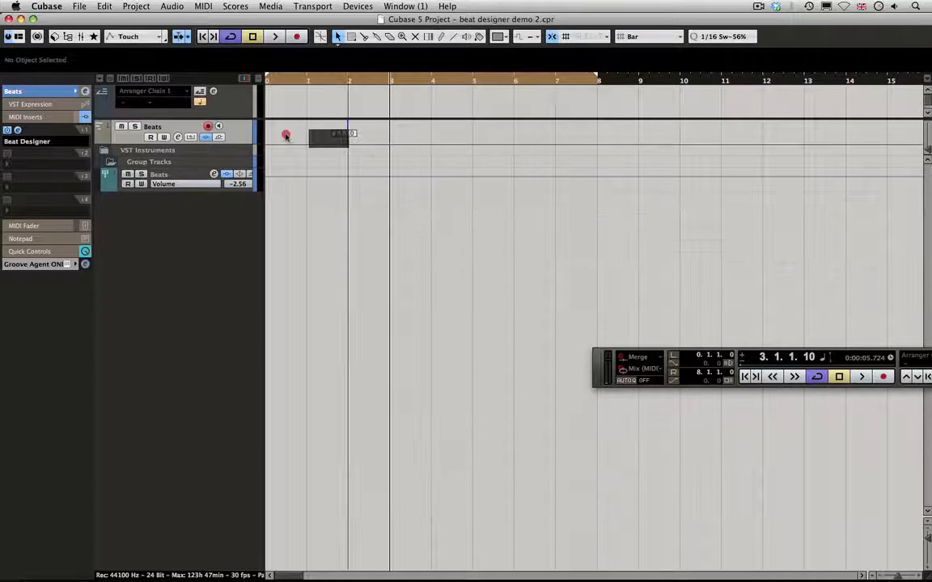
{"action": "left_click", "coordinate": [285, 133]}
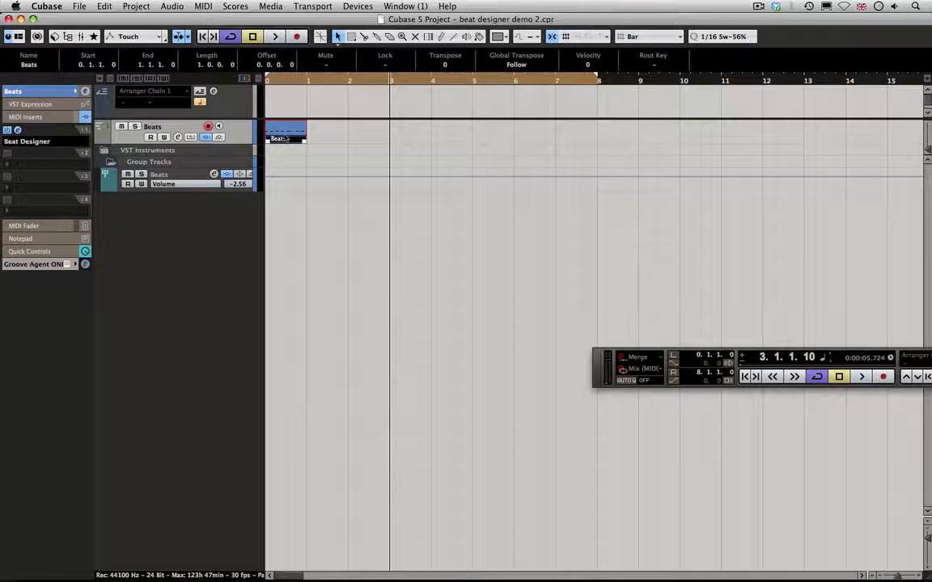
{"action": "double_click", "coordinate": [285, 133]}
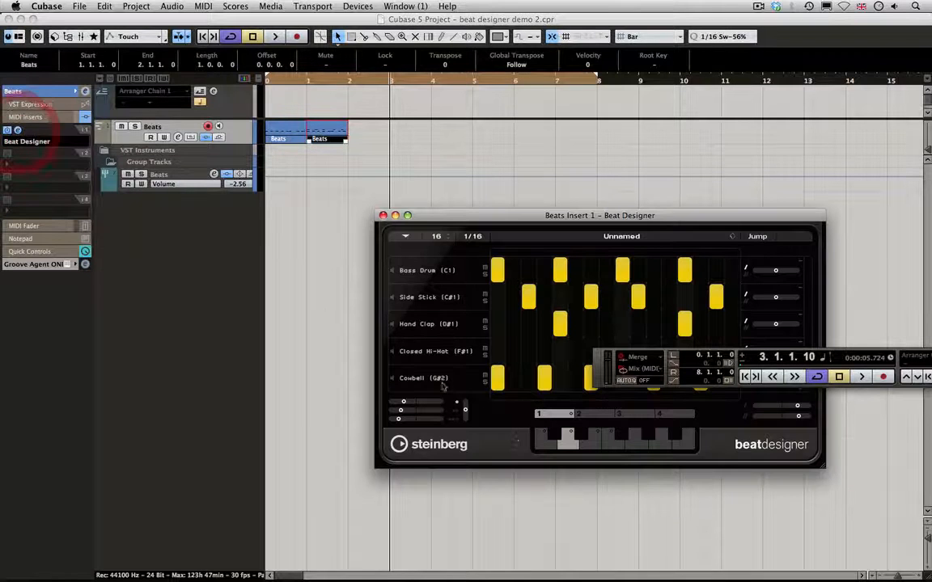
{"action": "left_click", "coordinate": [382, 215]}
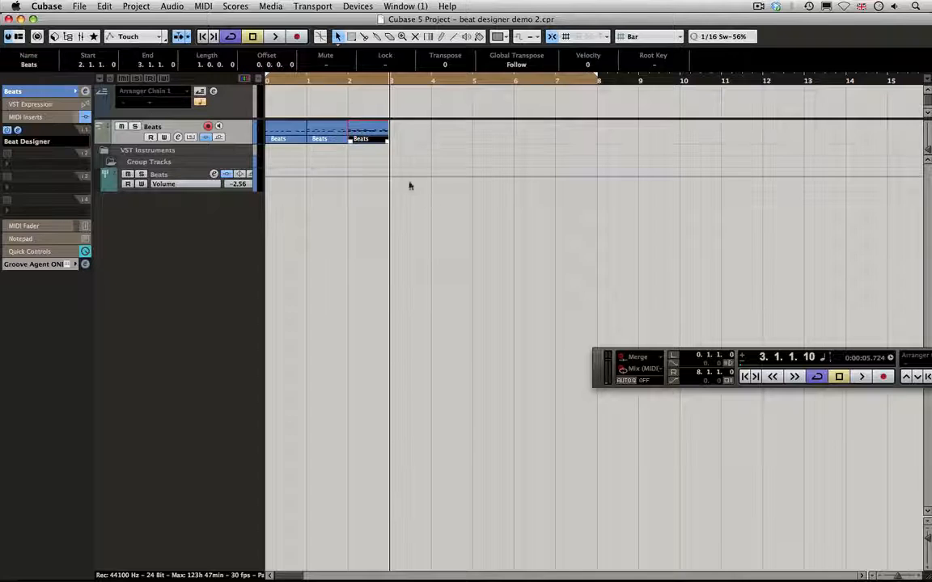
{"action": "left_click", "coordinate": [278, 132]}
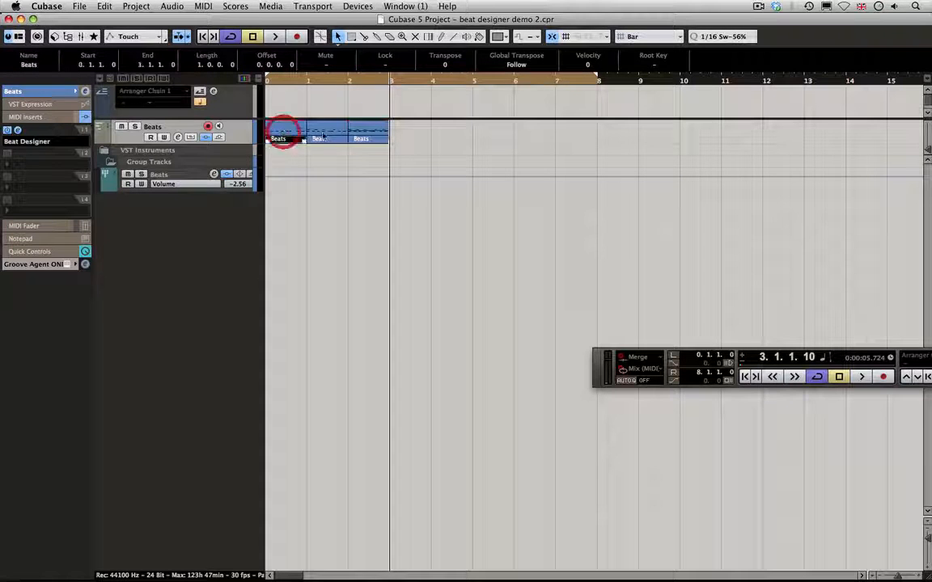
{"action": "left_click", "coordinate": [369, 132]}
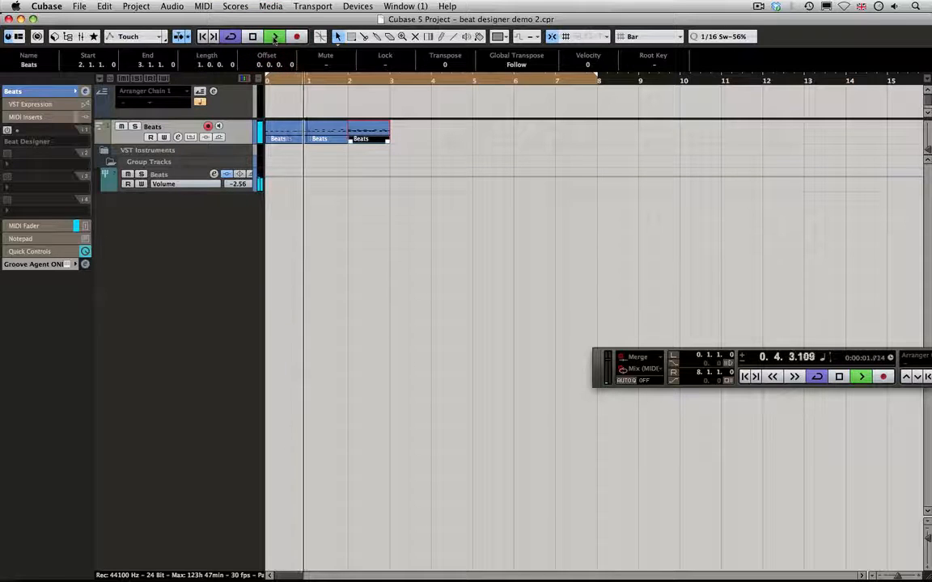
Play back the three Beats parts and stop the transport.
{"action": "left_click", "coordinate": [275, 35]}
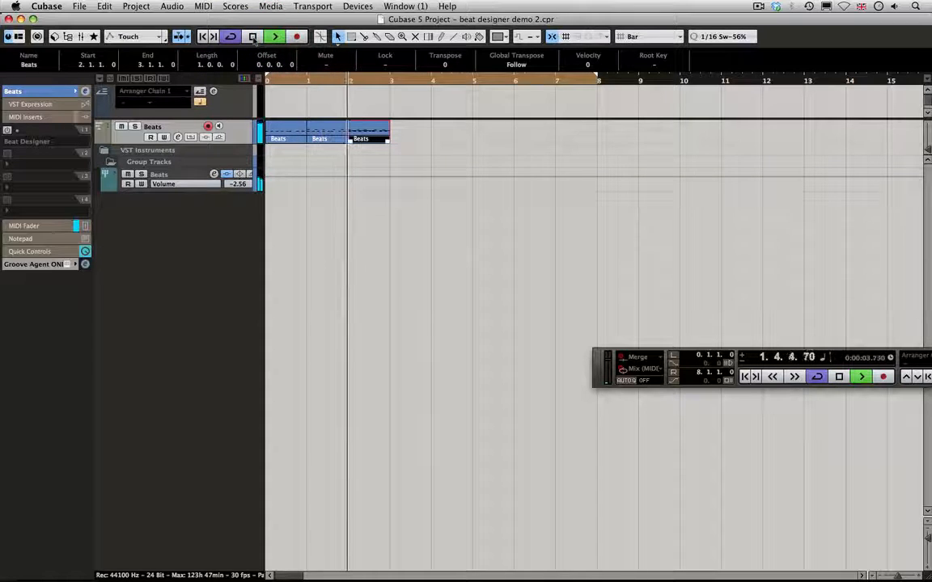
{"action": "left_click", "coordinate": [252, 36]}
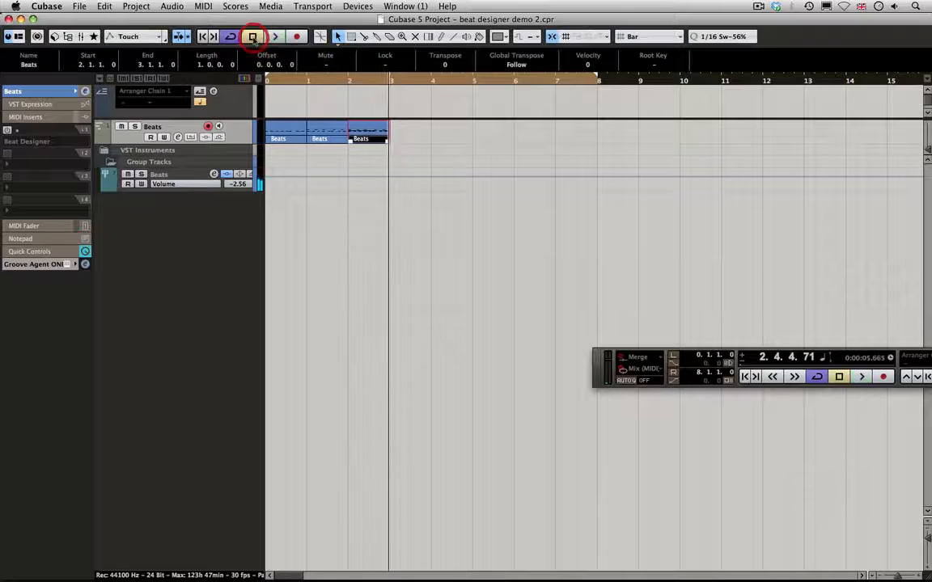
Clear the beat parts and set Beat Designer's Jump mode to Now for immediate pattern switches.
{"action": "left_click", "coordinate": [253, 36]}
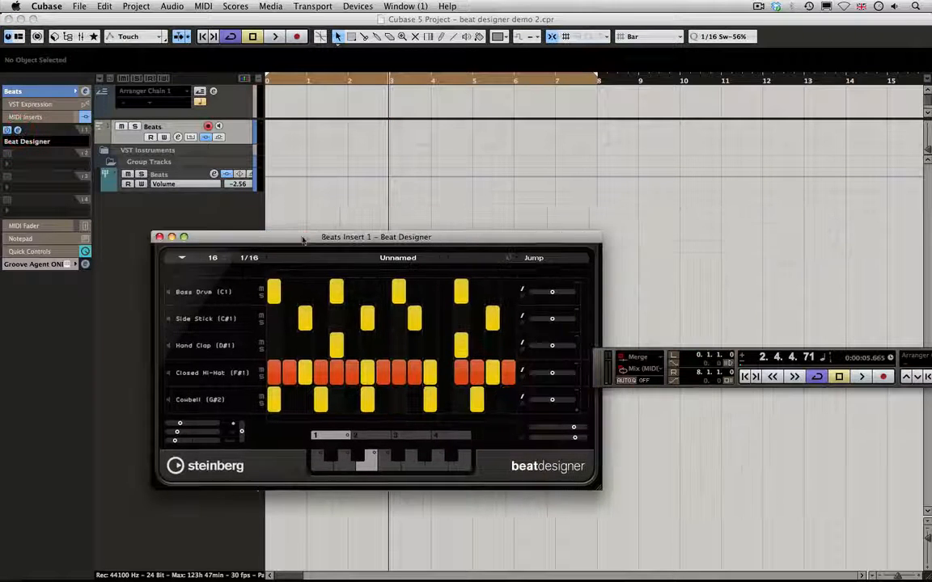
{"action": "mouse_move", "coordinate": [323, 257]}
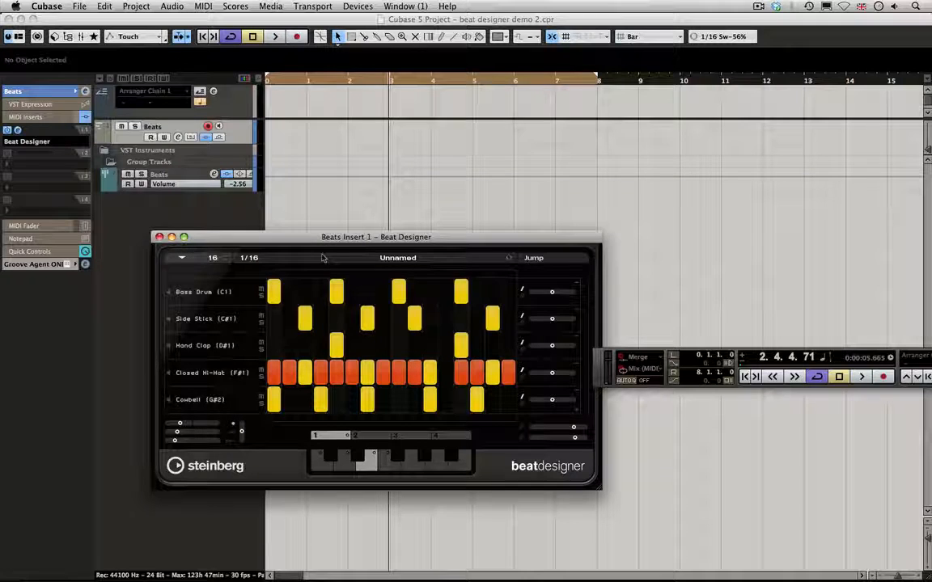
{"action": "left_click", "coordinate": [534, 257]}
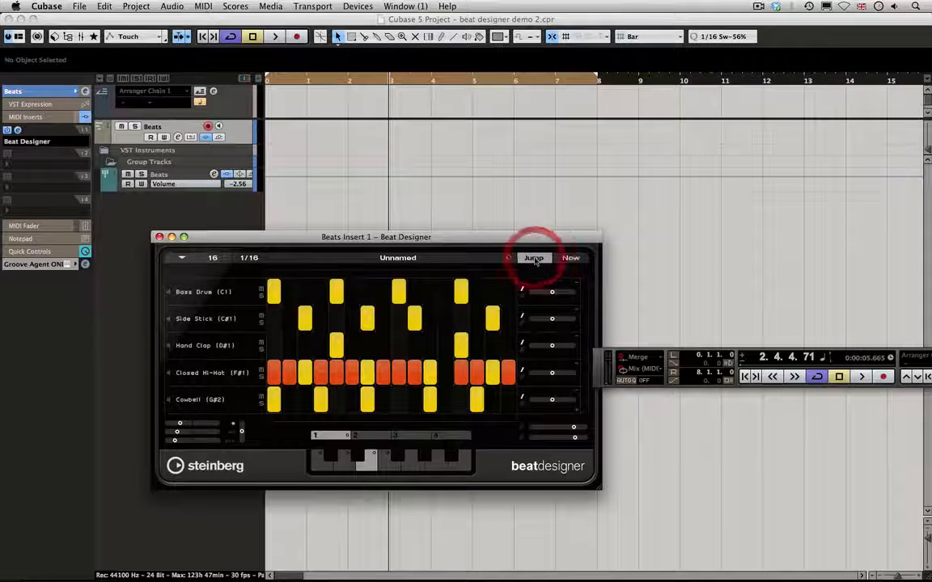
{"action": "left_click", "coordinate": [533, 258]}
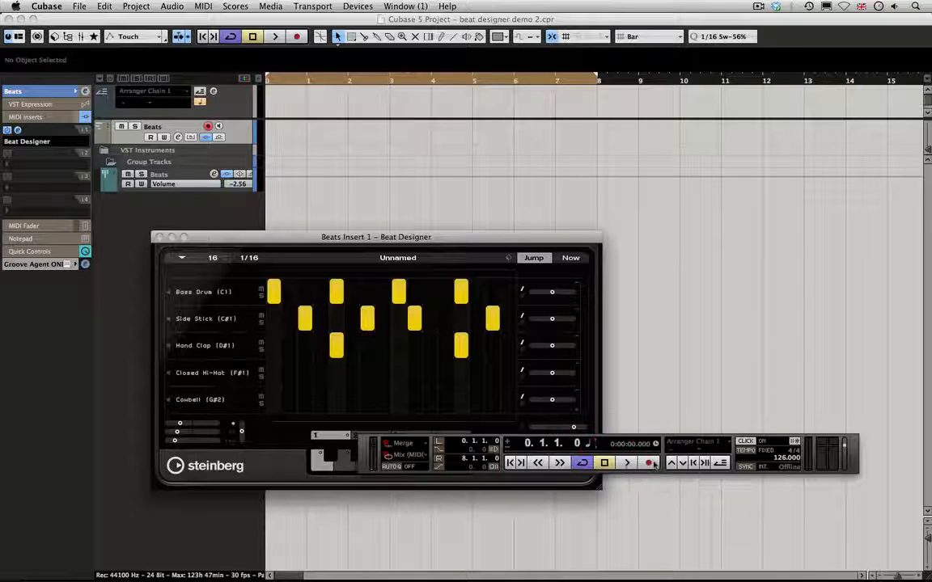
{"action": "mouse_move", "coordinate": [650, 462]}
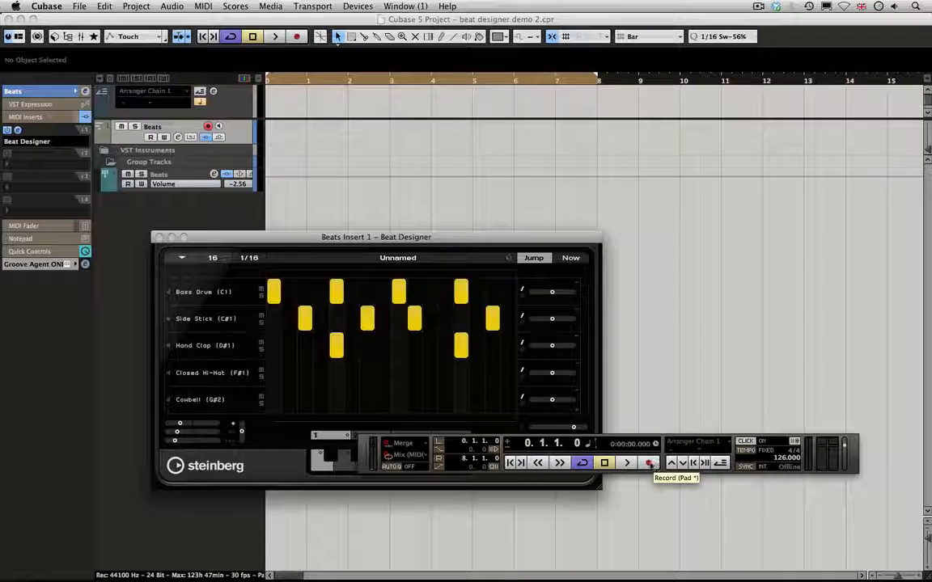
Record a live pattern-switching performance onto the Beats track across bars 1 to 8.
{"action": "left_click", "coordinate": [649, 462]}
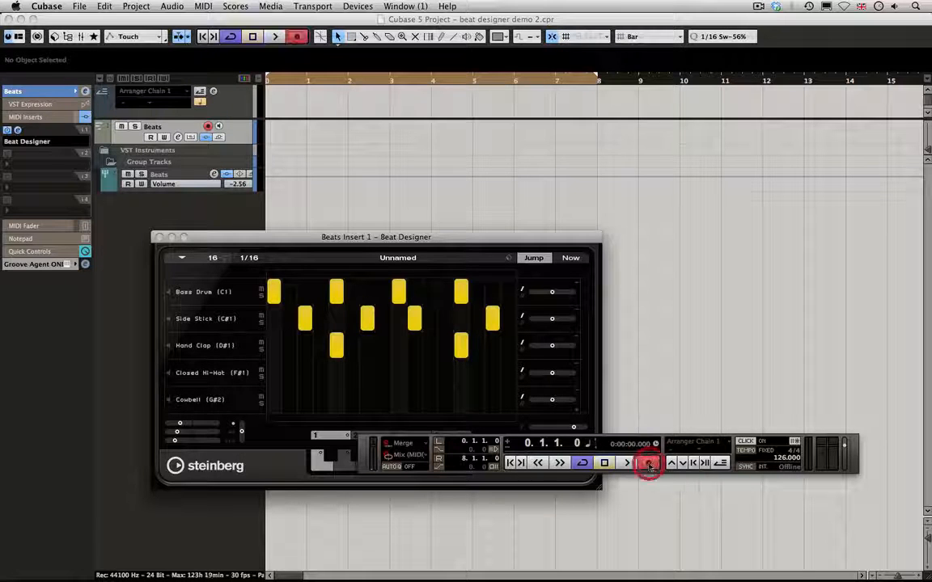
{"action": "left_click", "coordinate": [649, 463]}
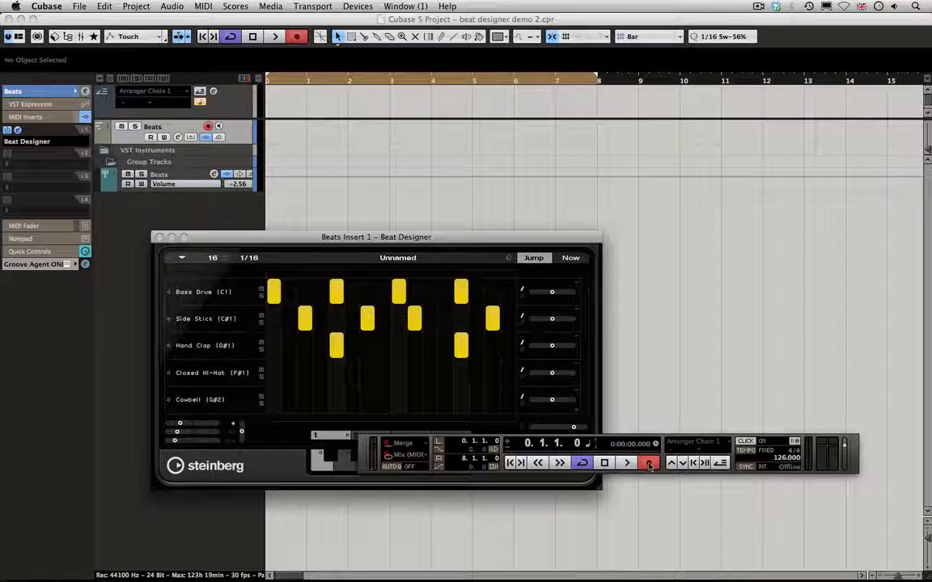
{"action": "left_click", "coordinate": [626, 463]}
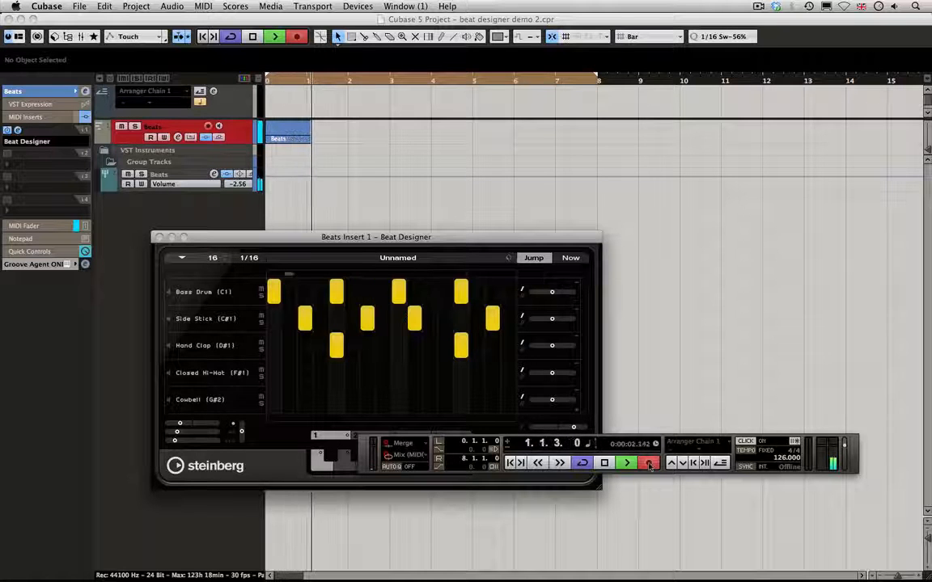
{"action": "left_click", "coordinate": [626, 463]}
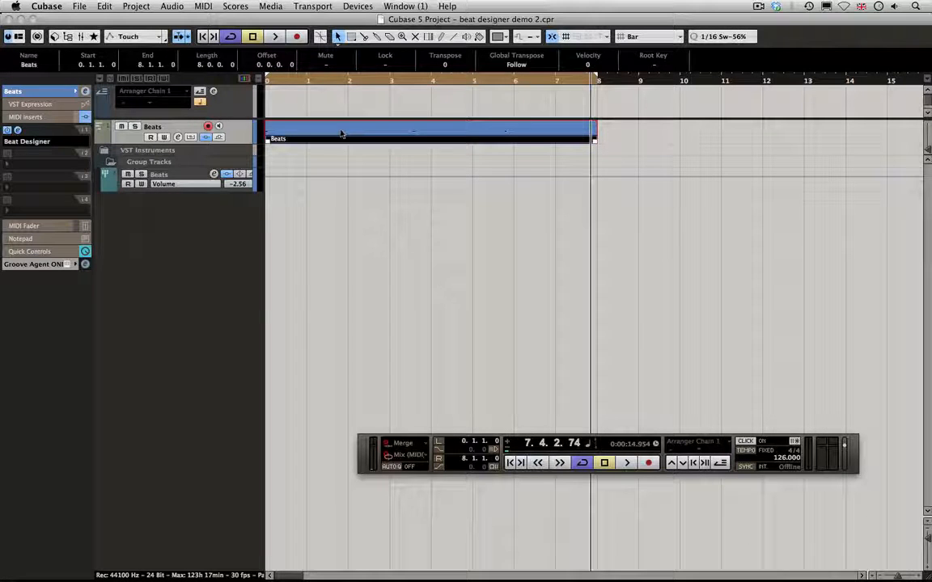
Merge MIDI in Loop with Include Inserts into a part named Merged and view its notes in the Key Editor.
{"action": "left_click", "coordinate": [204, 6]}
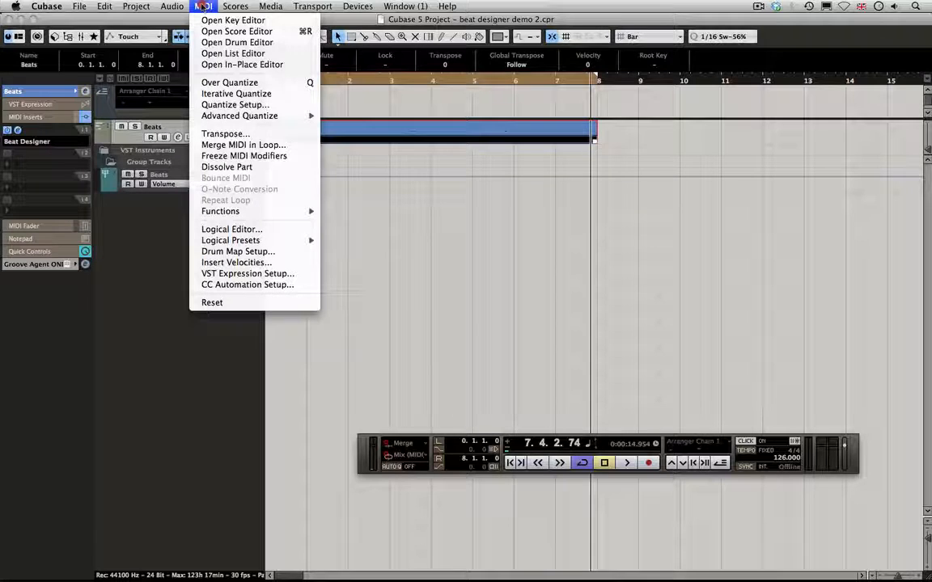
{"action": "mouse_move", "coordinate": [239, 116]}
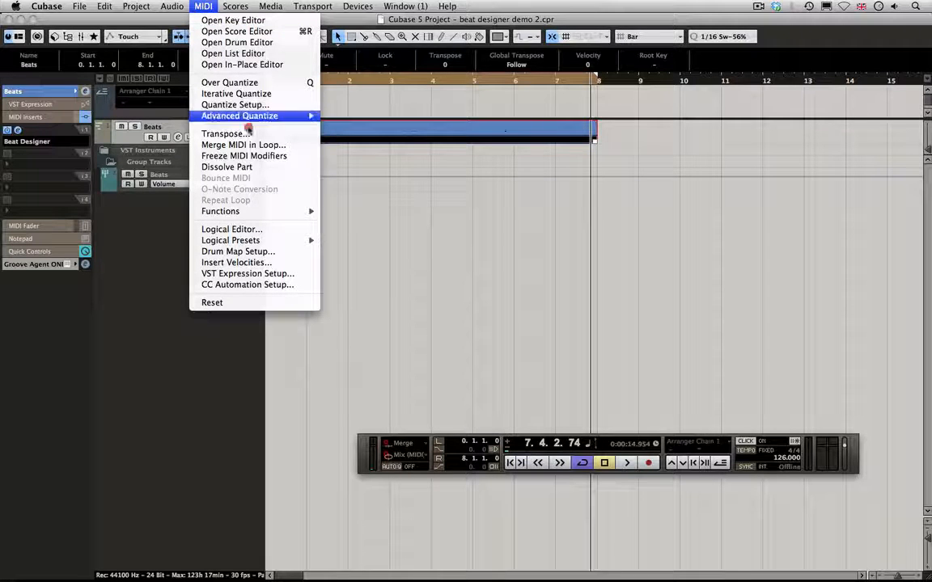
{"action": "left_click", "coordinate": [243, 146]}
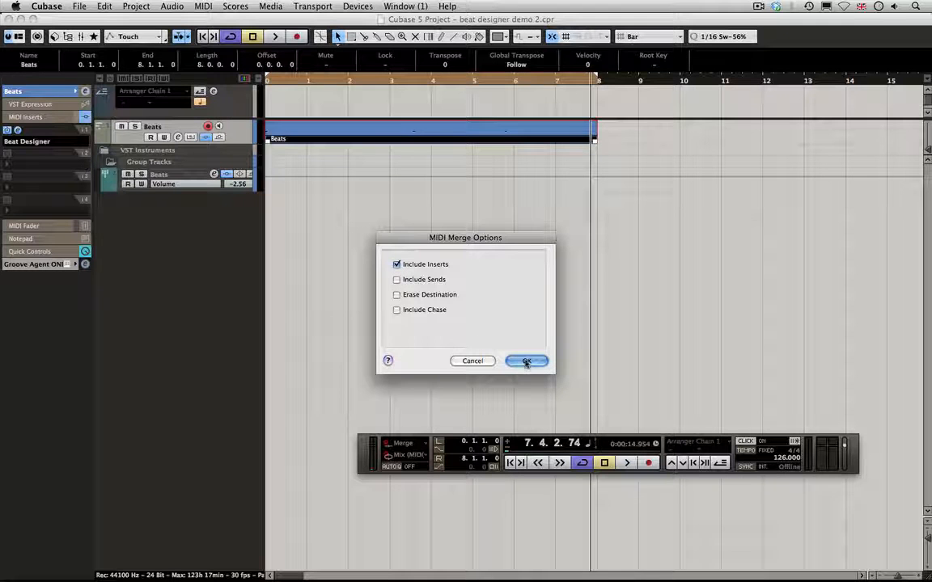
{"action": "left_click", "coordinate": [527, 361]}
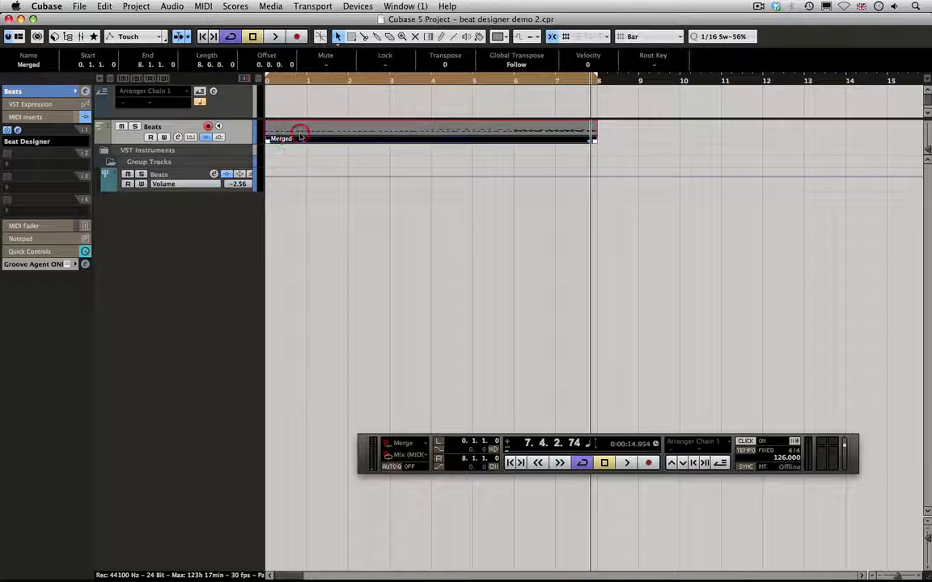
{"action": "double_click", "coordinate": [429, 139]}
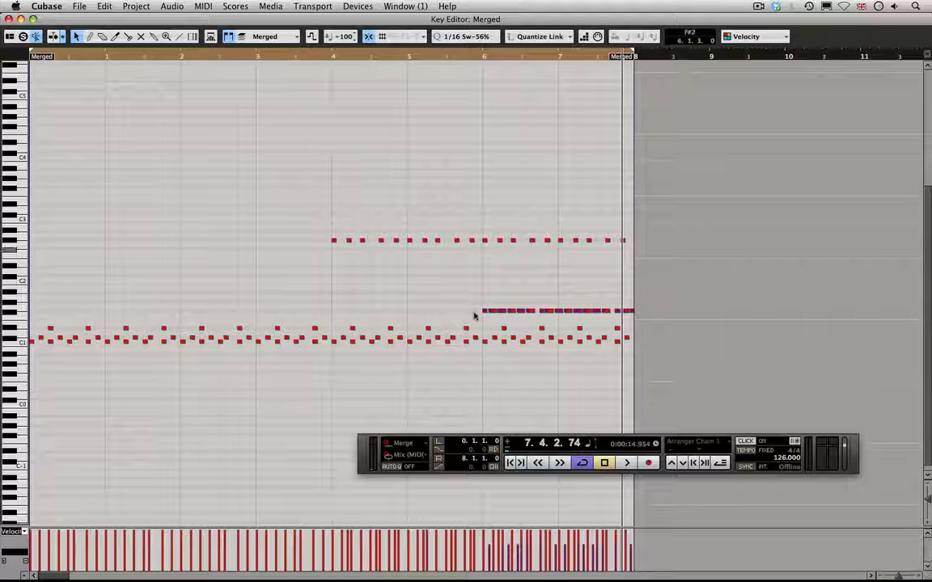